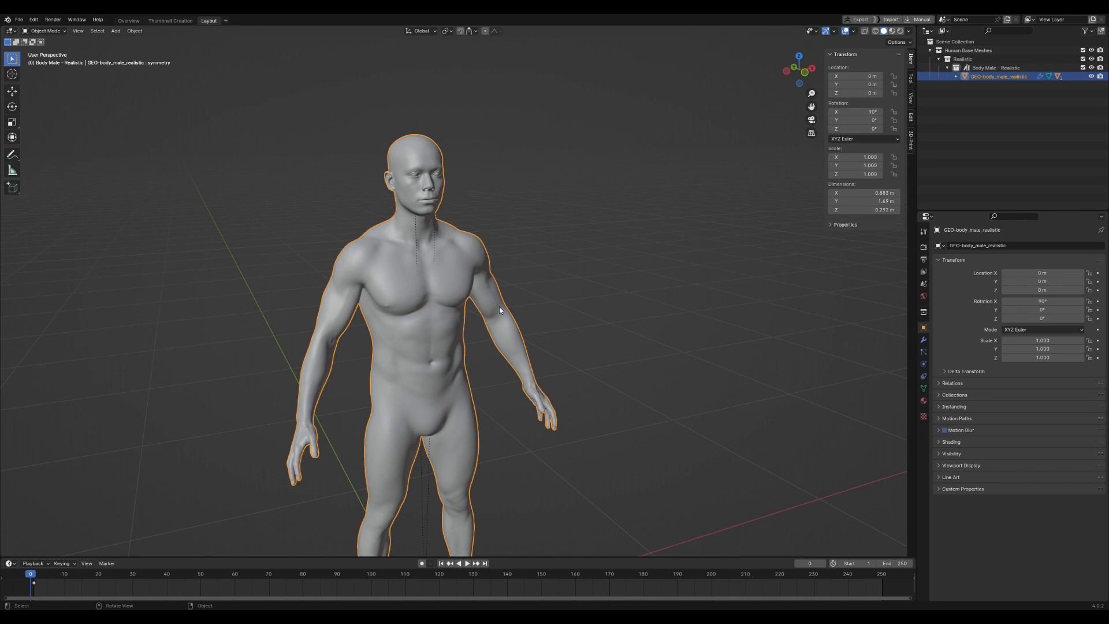
pyautogui.moveTo(550, 264)
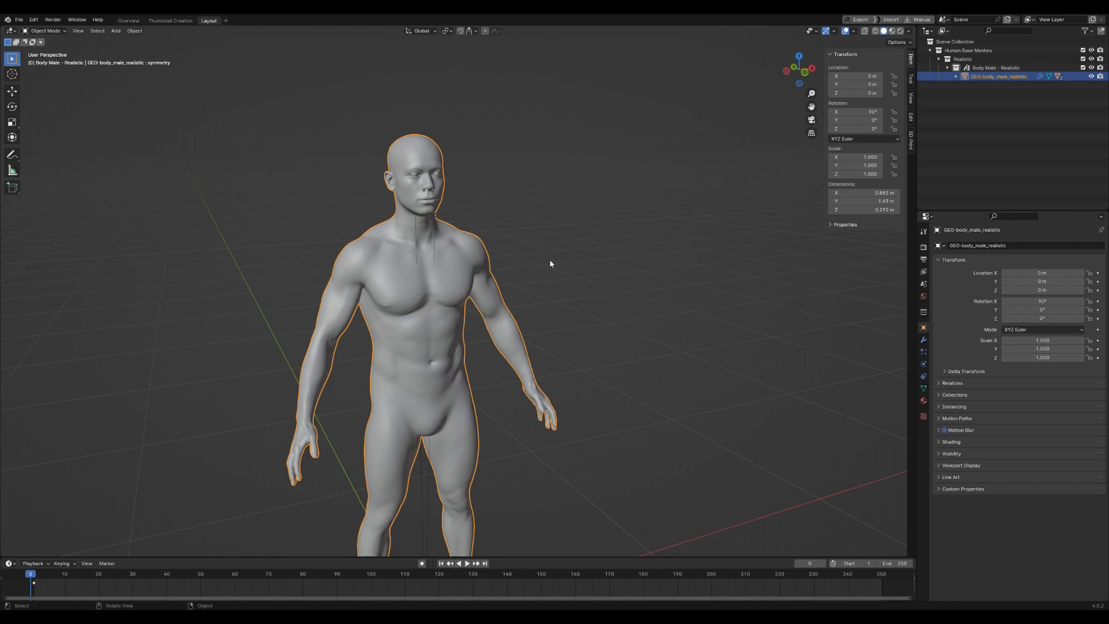
pyautogui.moveTo(588, 248)
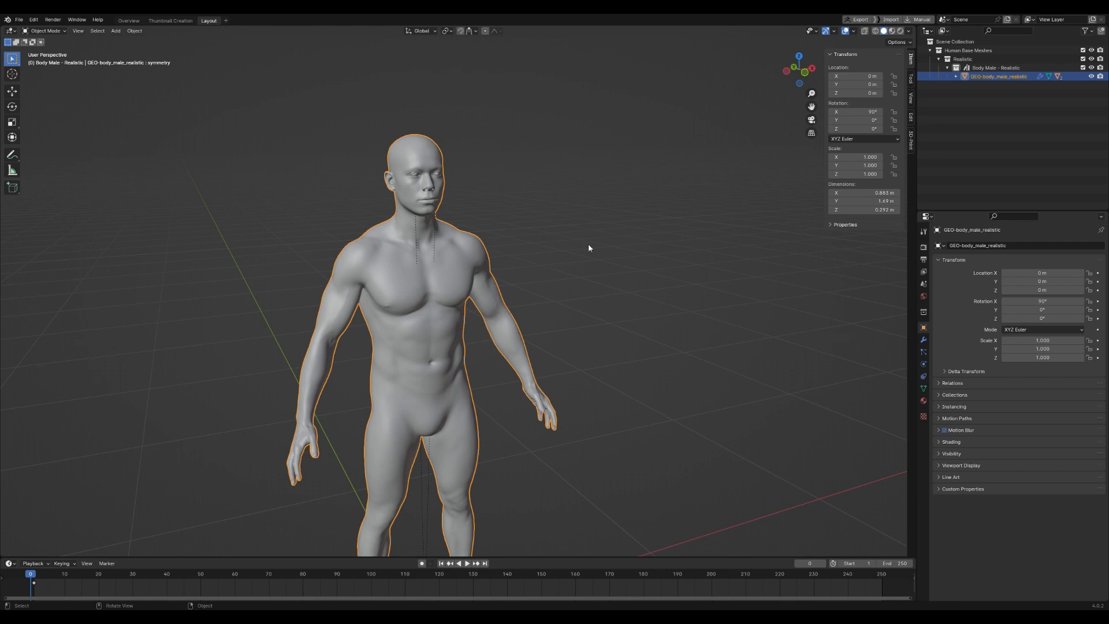
pyautogui.moveTo(432, 341)
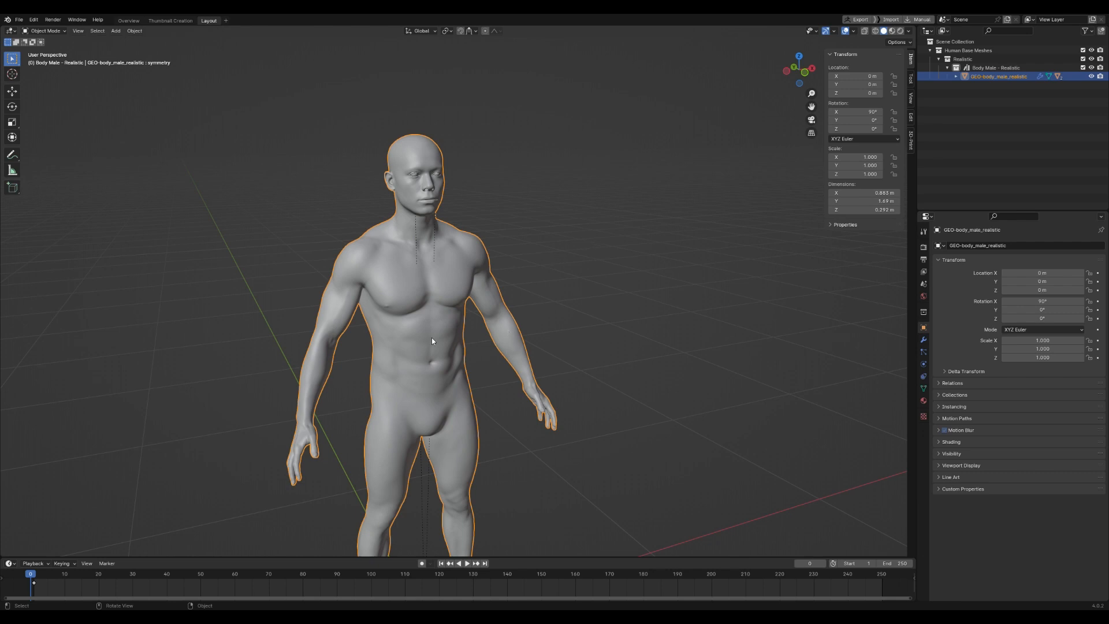
pyautogui.moveTo(481, 264)
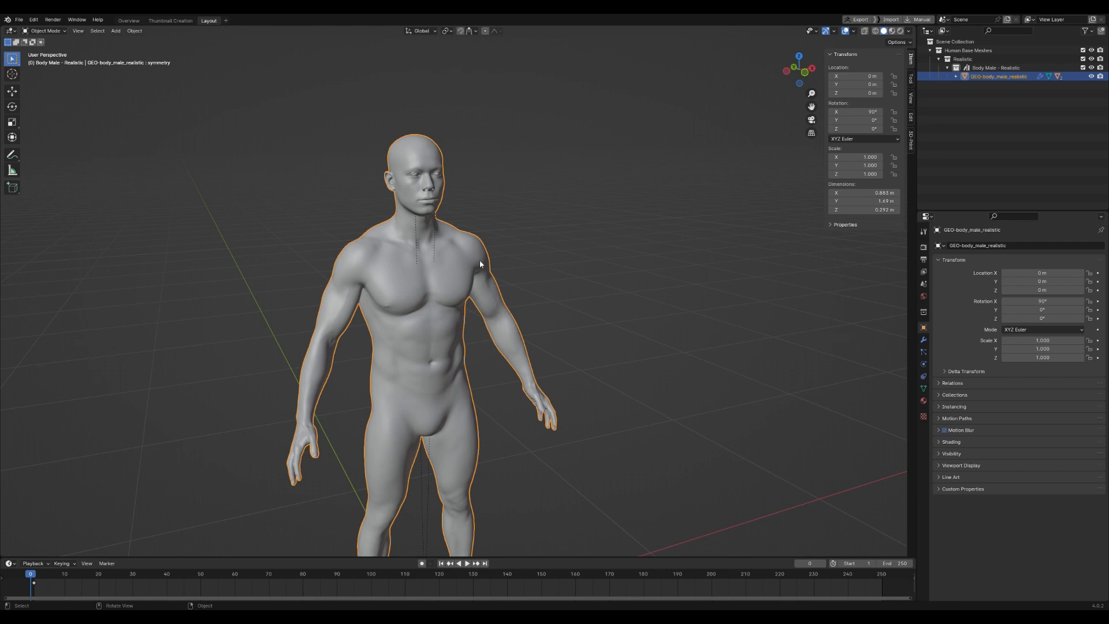
pyautogui.moveTo(465, 256)
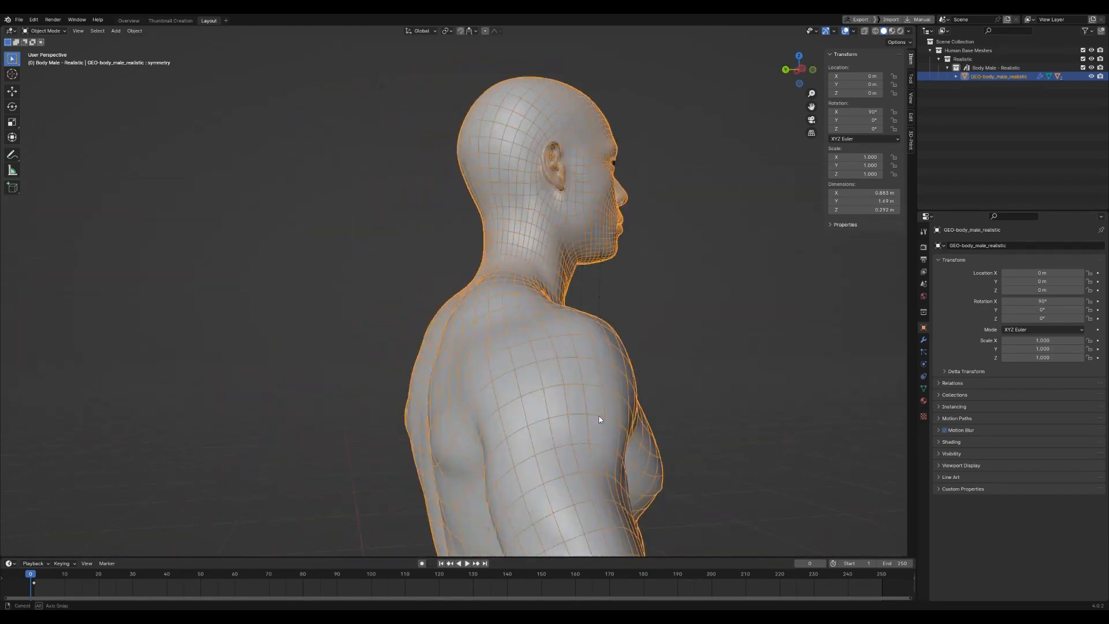
# - Show the Multires modifier with three subdivision levels on the body mesh
pyautogui.moveTo(599, 420); pyautogui.dragTo(541, 265)
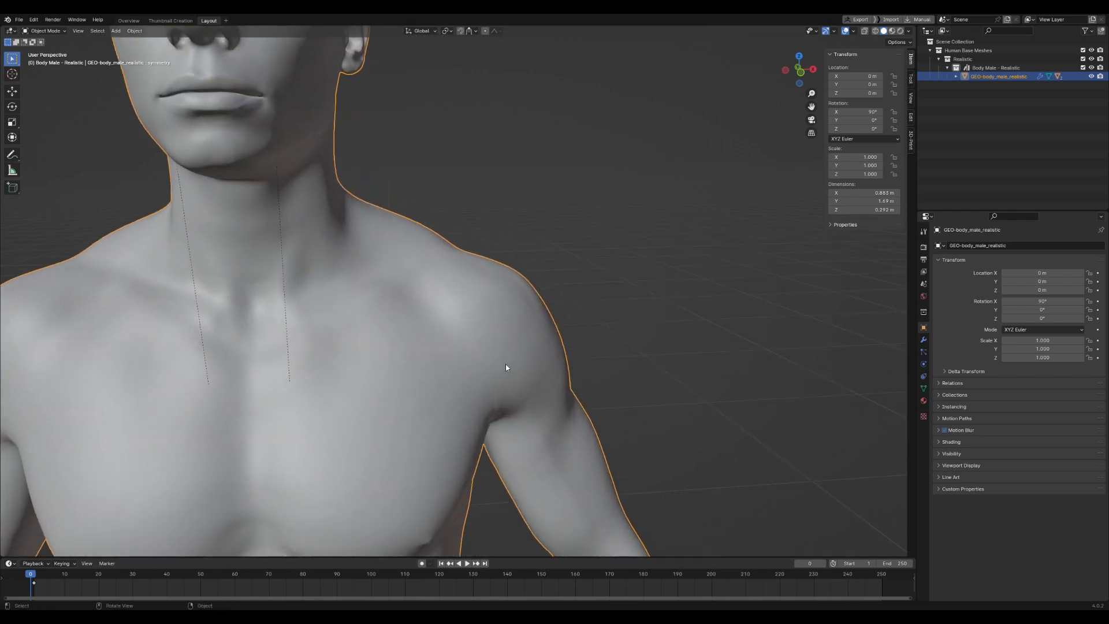
pyautogui.click(923, 340)
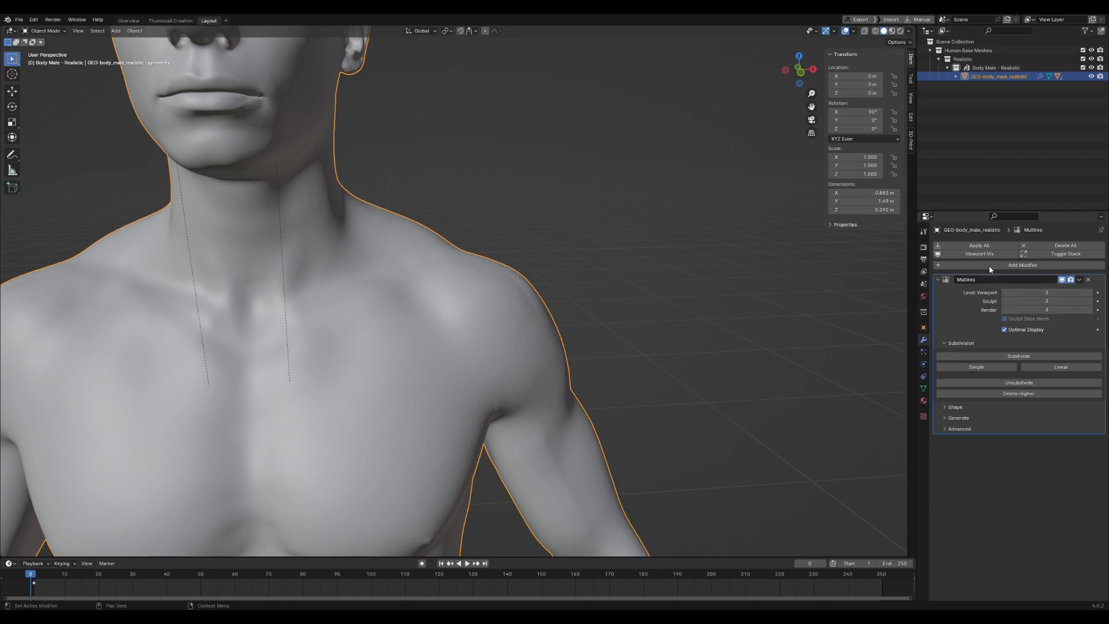
pyautogui.moveTo(1046, 310)
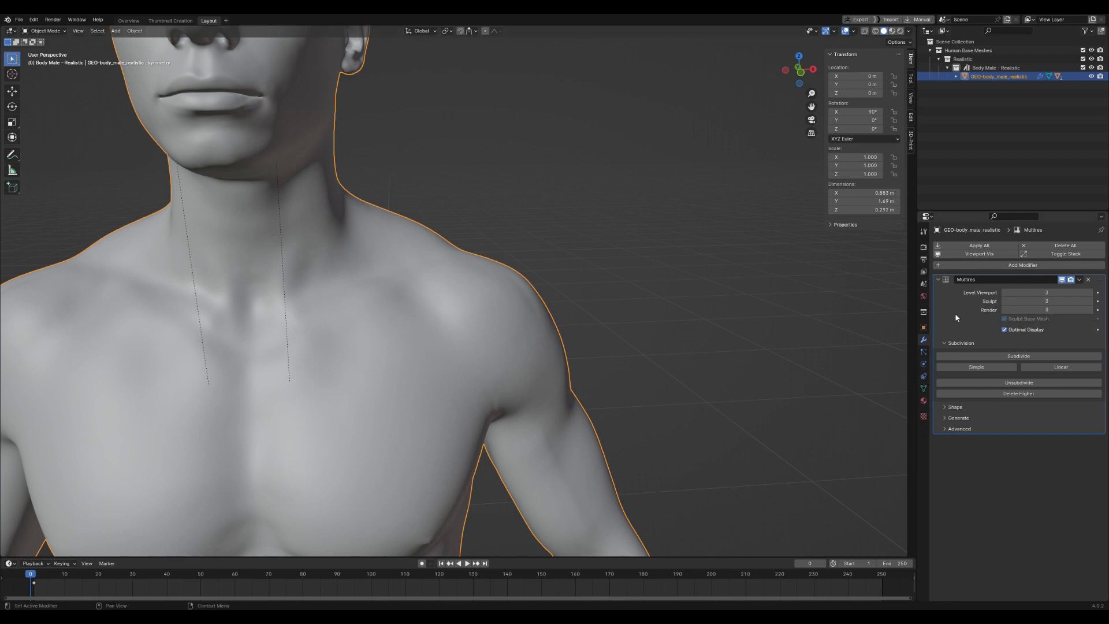
pyautogui.moveTo(959, 316)
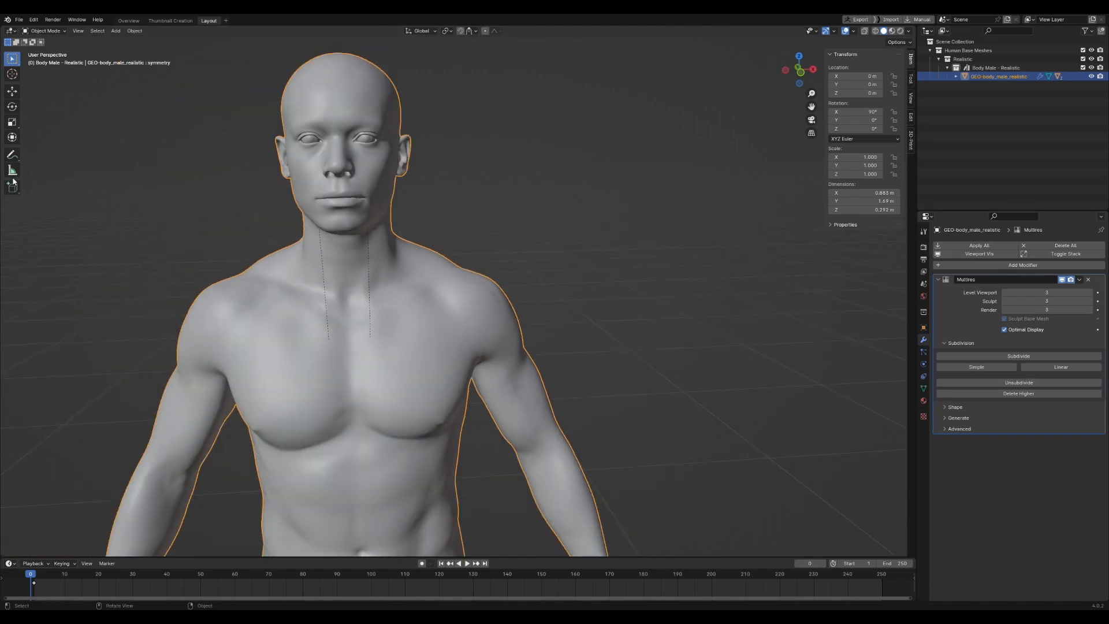
pyautogui.moveTo(395, 27)
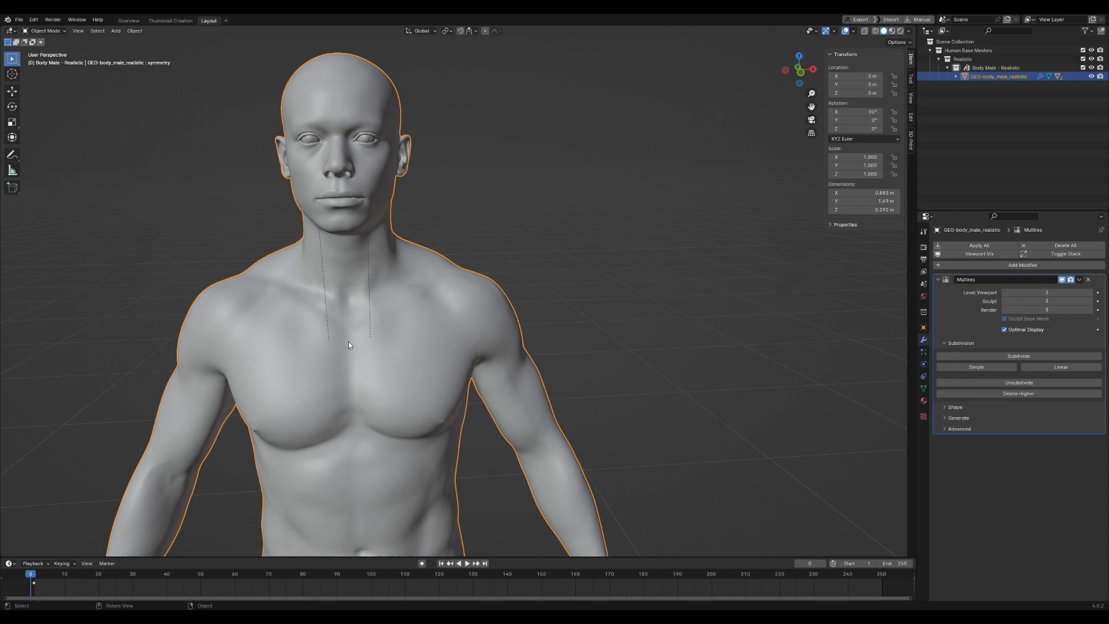
pyautogui.moveTo(700, 248)
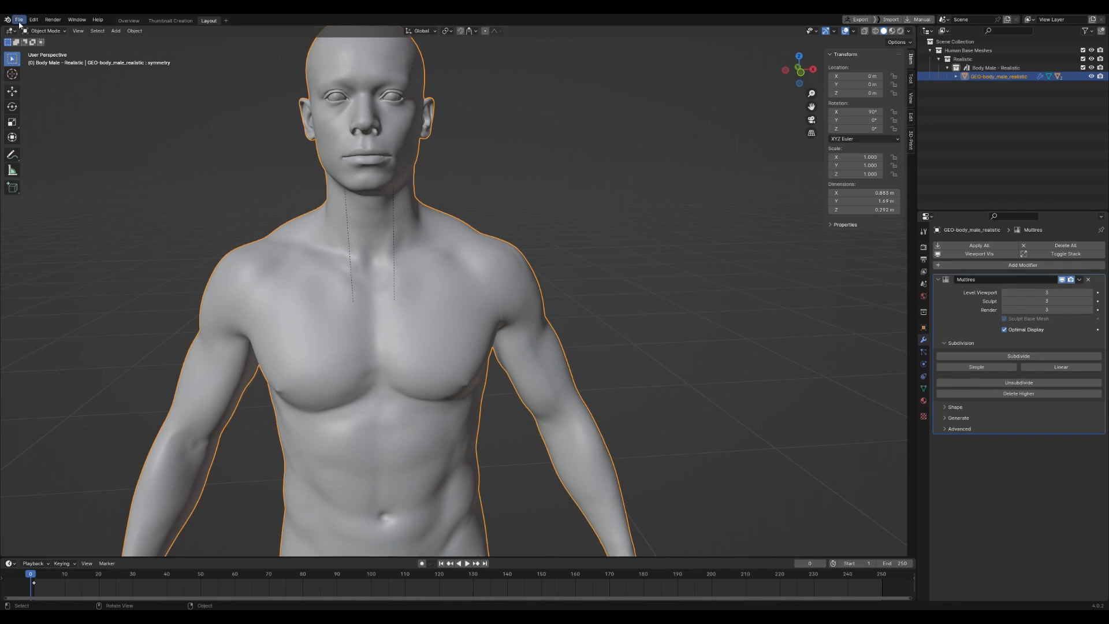
pyautogui.click(19, 19)
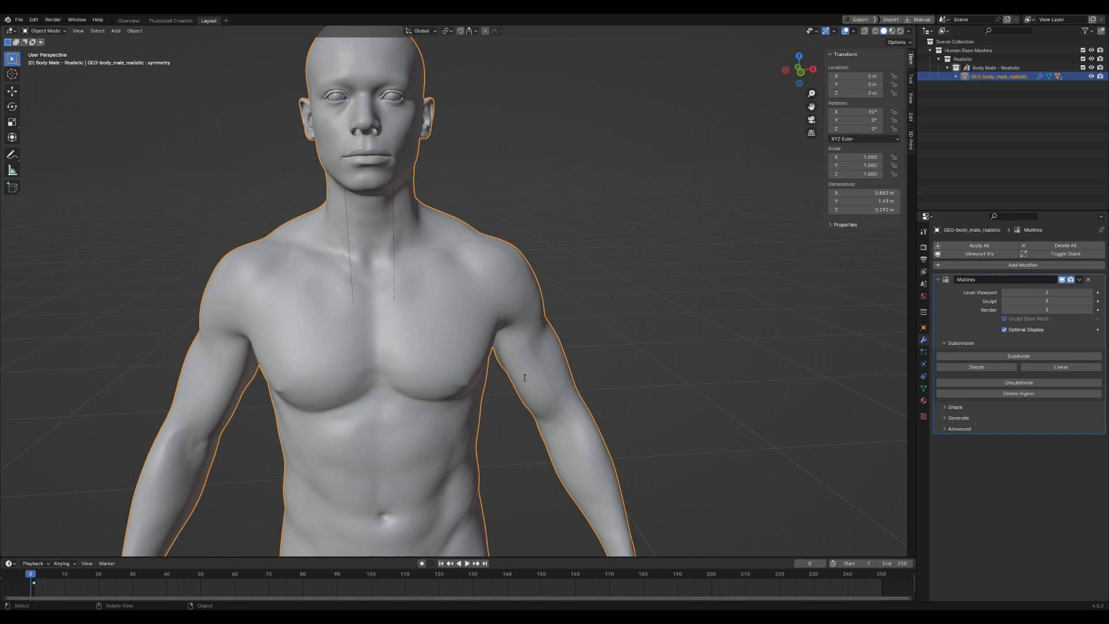
pyautogui.moveTo(576, 401)
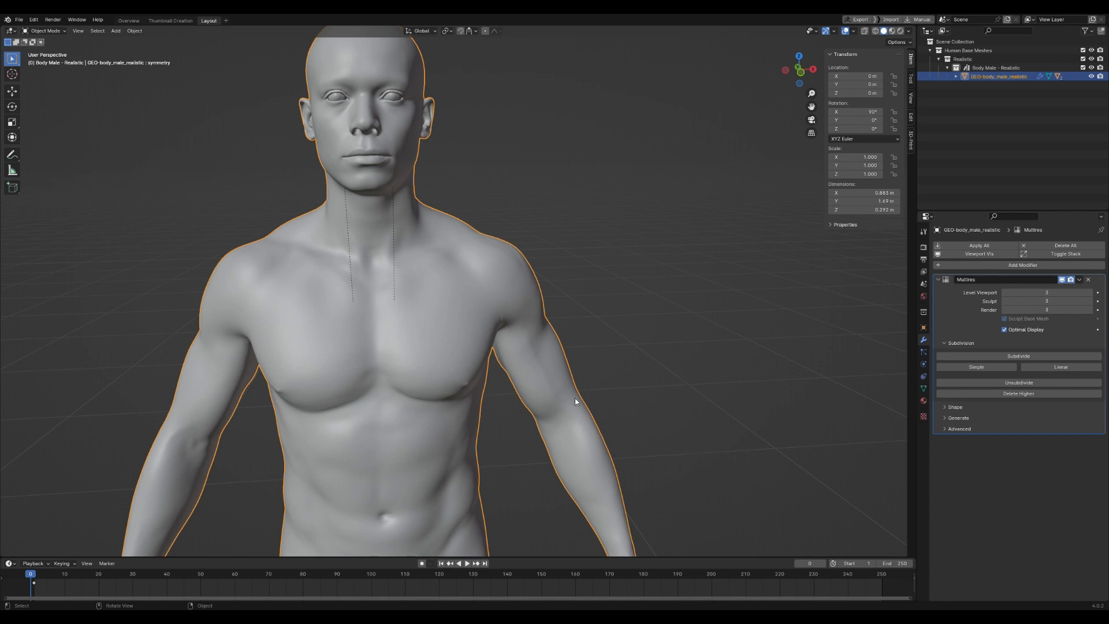
pyautogui.moveTo(772, 280)
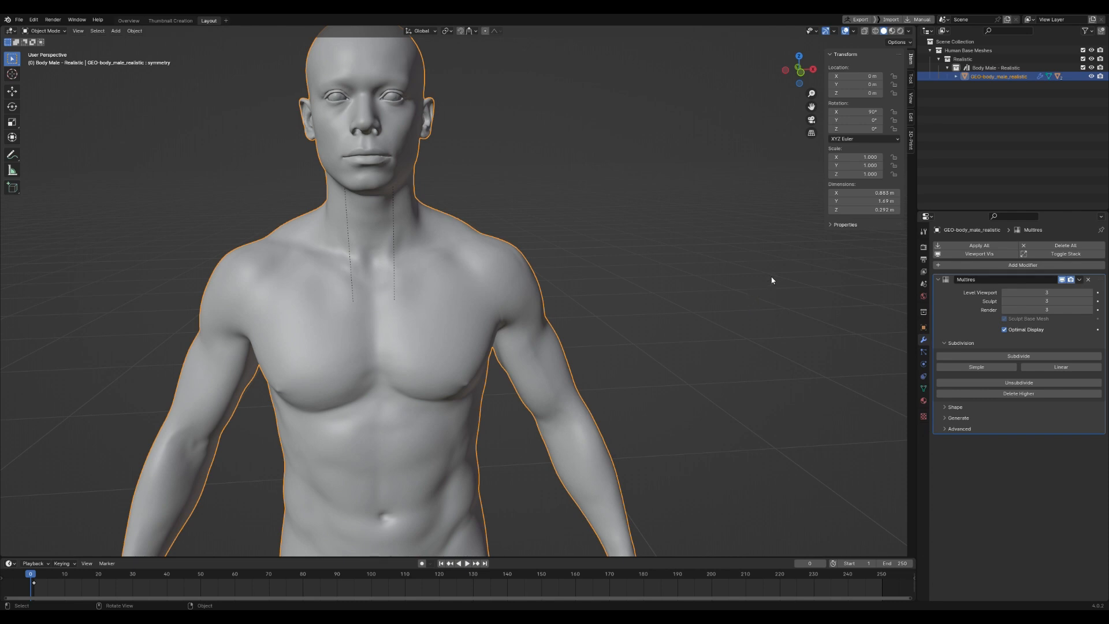
pyautogui.moveTo(291, 172)
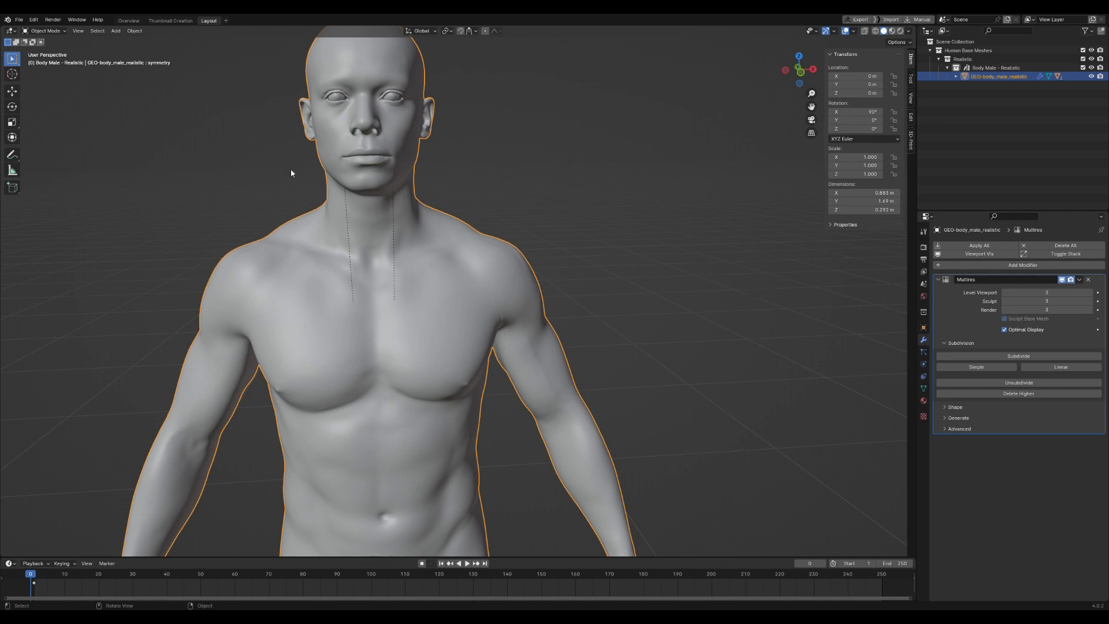
pyautogui.moveTo(374, 339)
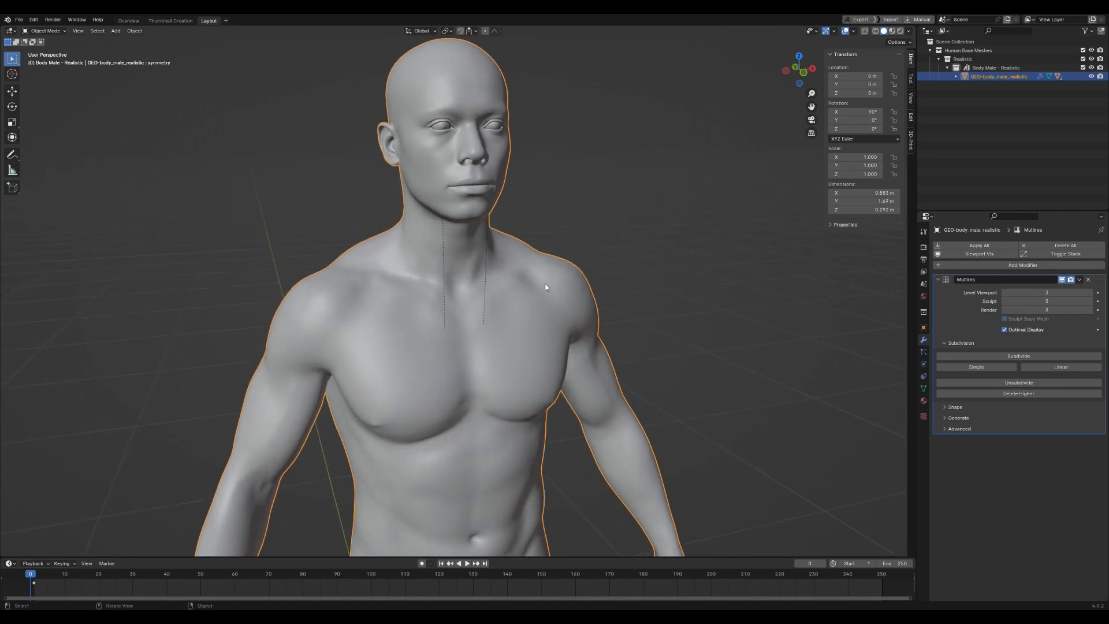
pyautogui.moveTo(659, 453)
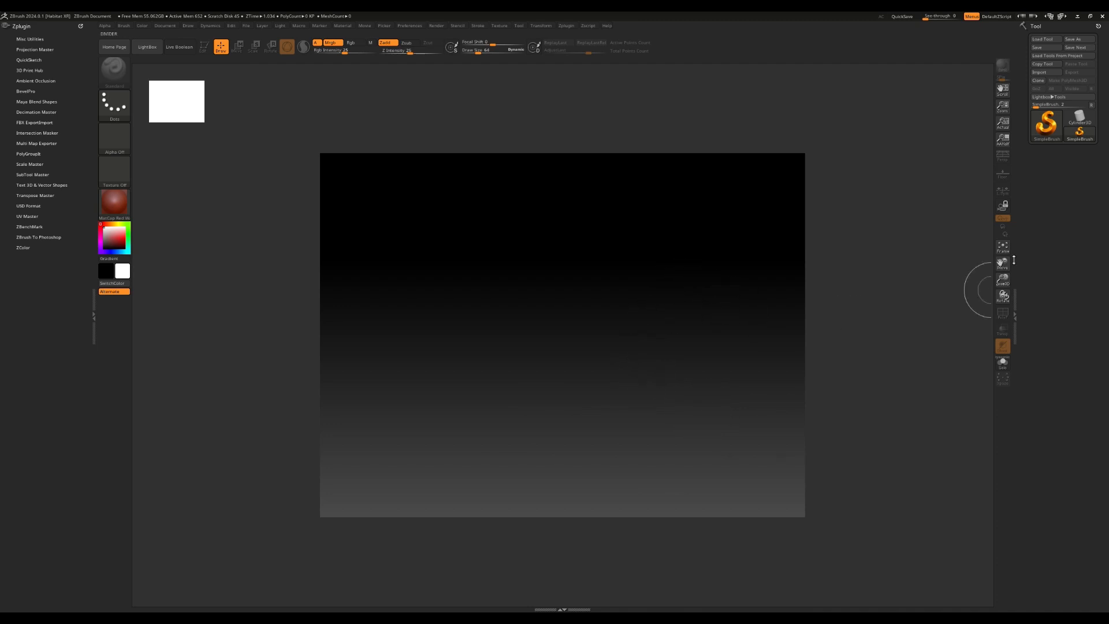
# - Select a PolyMesh3D tool and import the exported body mesh into it
pyautogui.click(1046, 71)
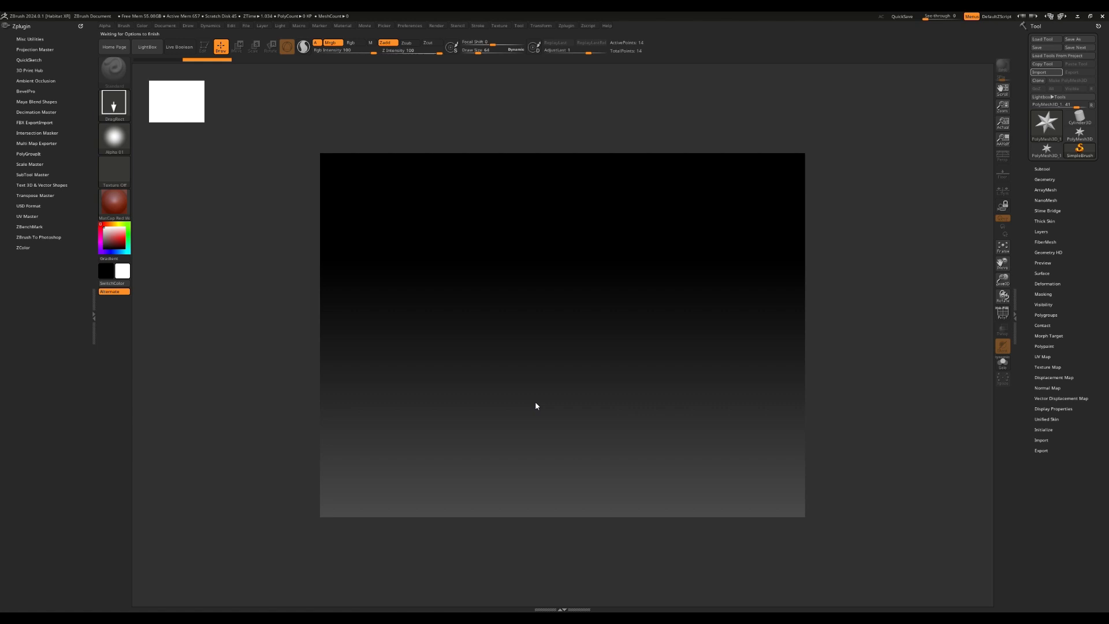
pyautogui.click(1040, 71)
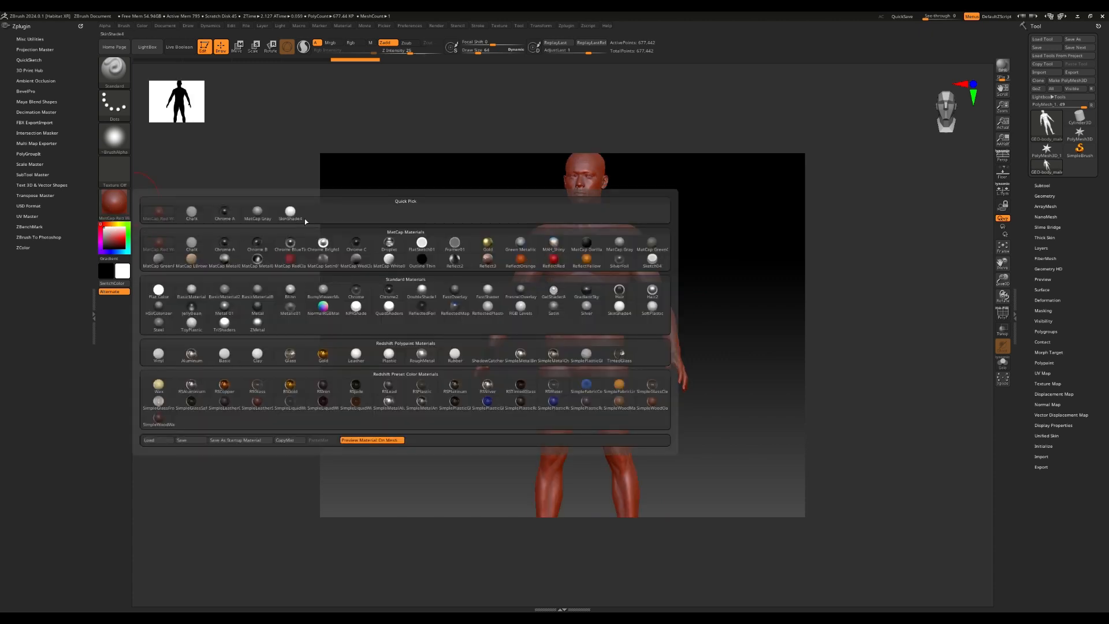
# - Apply the MatCap Gray material and expand the Tool > Geometry subdivision options
pyautogui.click(258, 211)
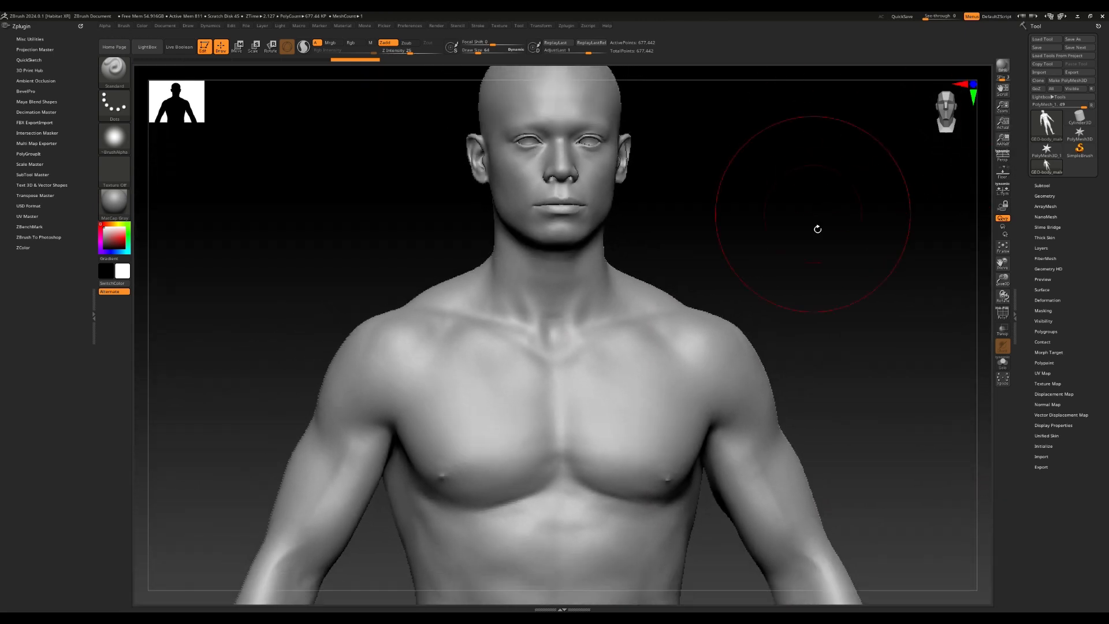
pyautogui.moveTo(817, 229); pyautogui.dragTo(621, 261)
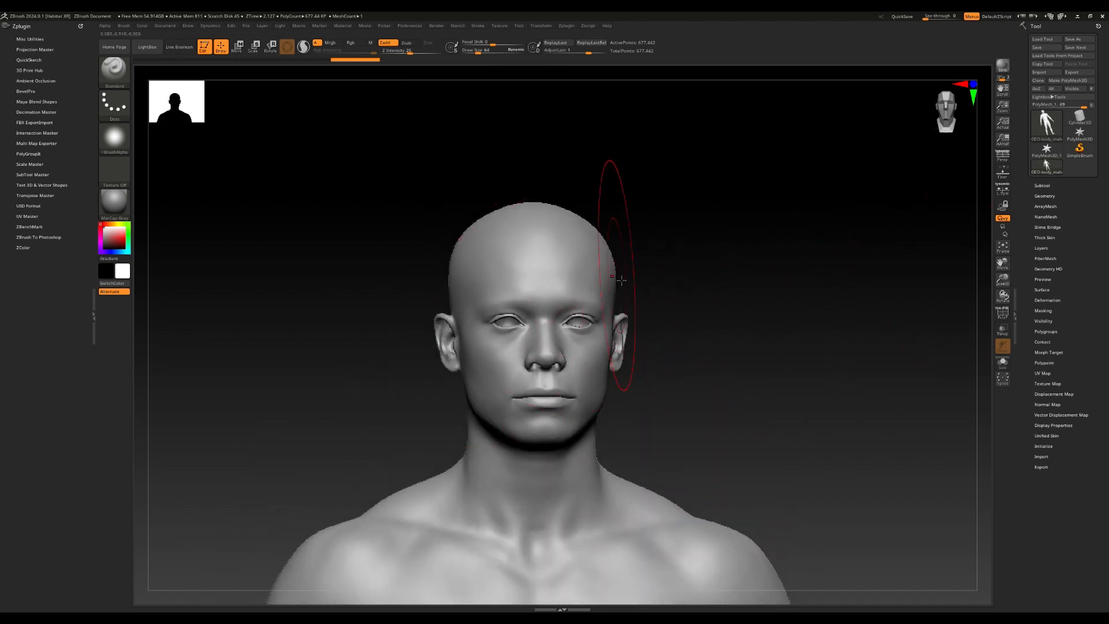
pyautogui.moveTo(608, 279); pyautogui.dragTo(598, 280)
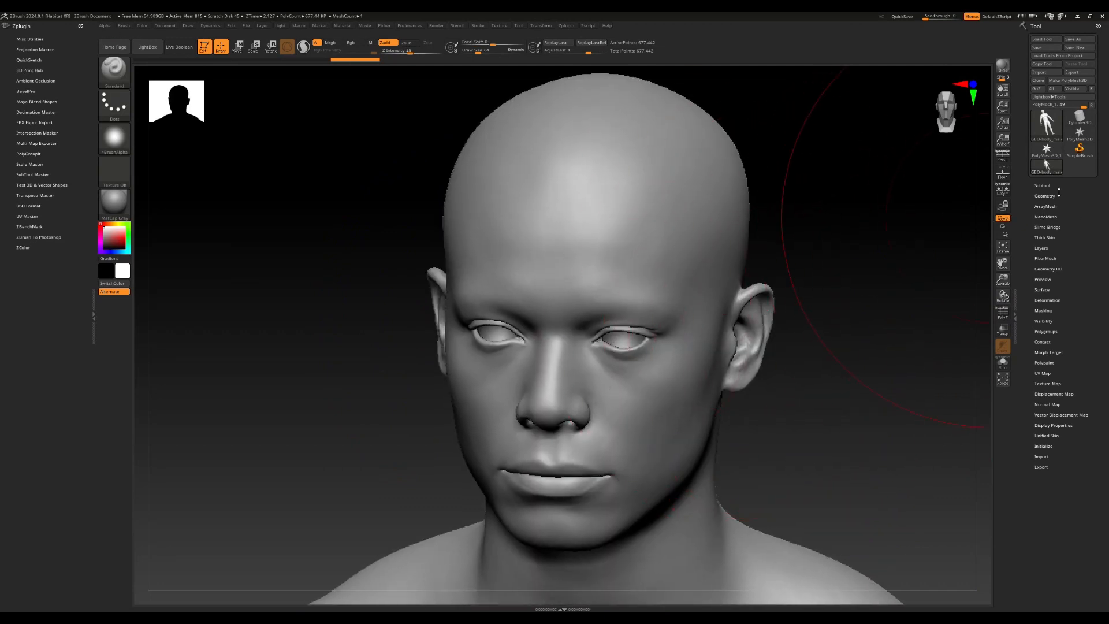
pyautogui.click(1045, 196)
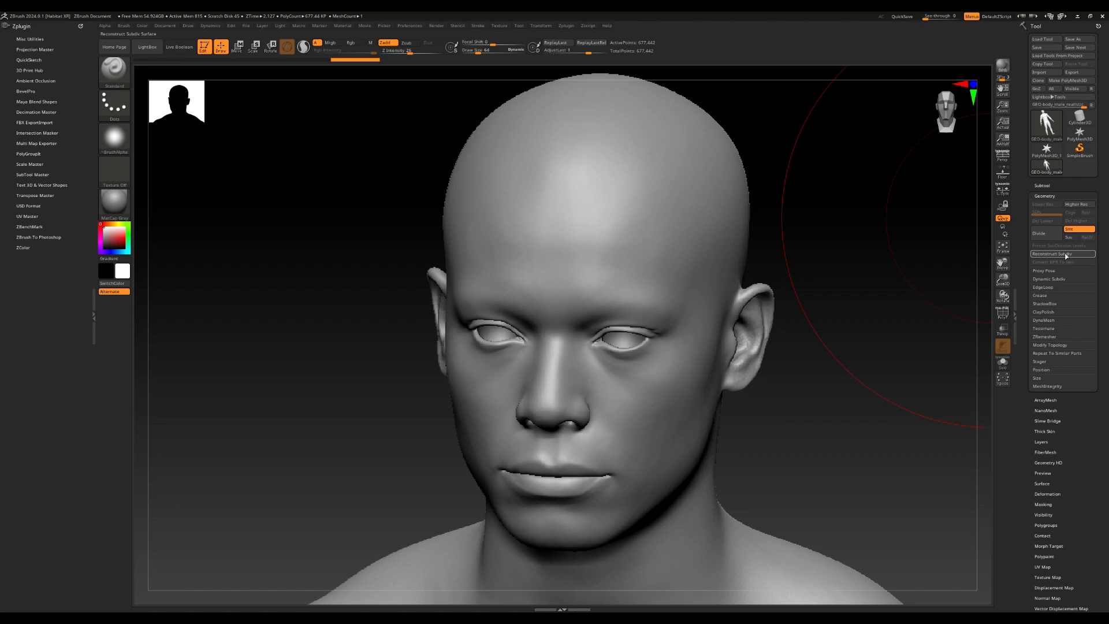
# - Reconstruct the lower subdivision levels and return to the highest level
pyautogui.click(1058, 253)
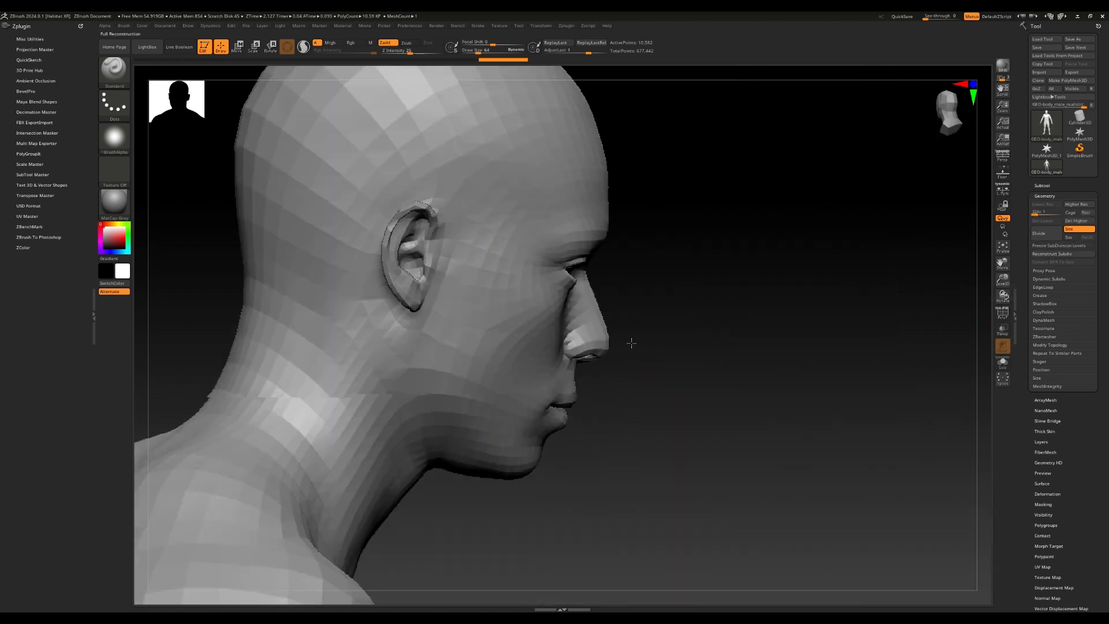
pyautogui.moveTo(630, 343); pyautogui.dragTo(658, 333)
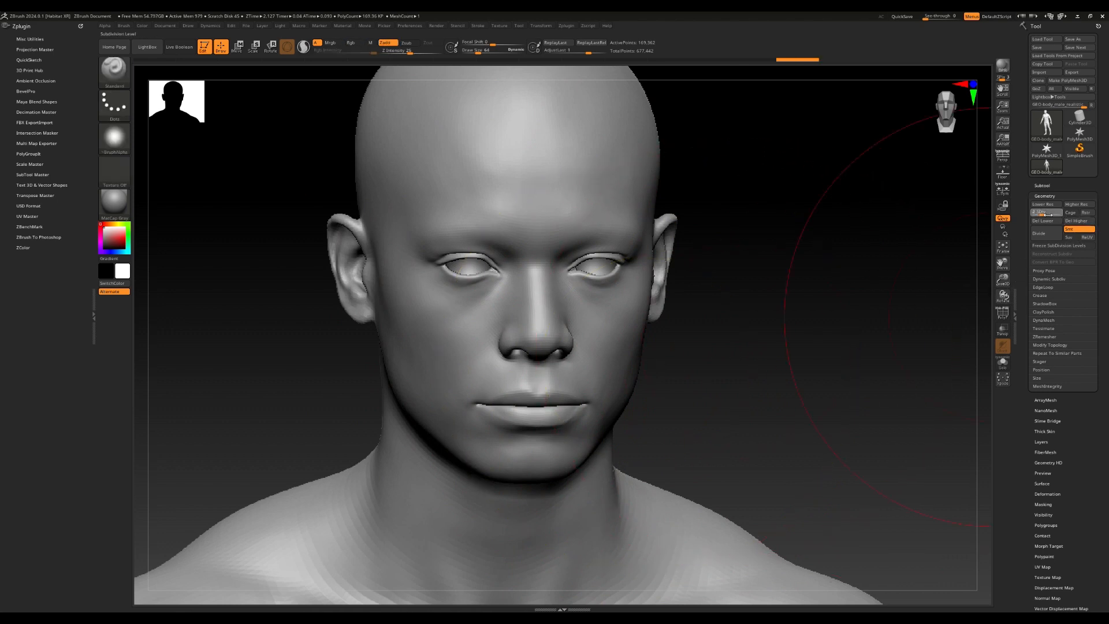
pyautogui.click(1042, 205)
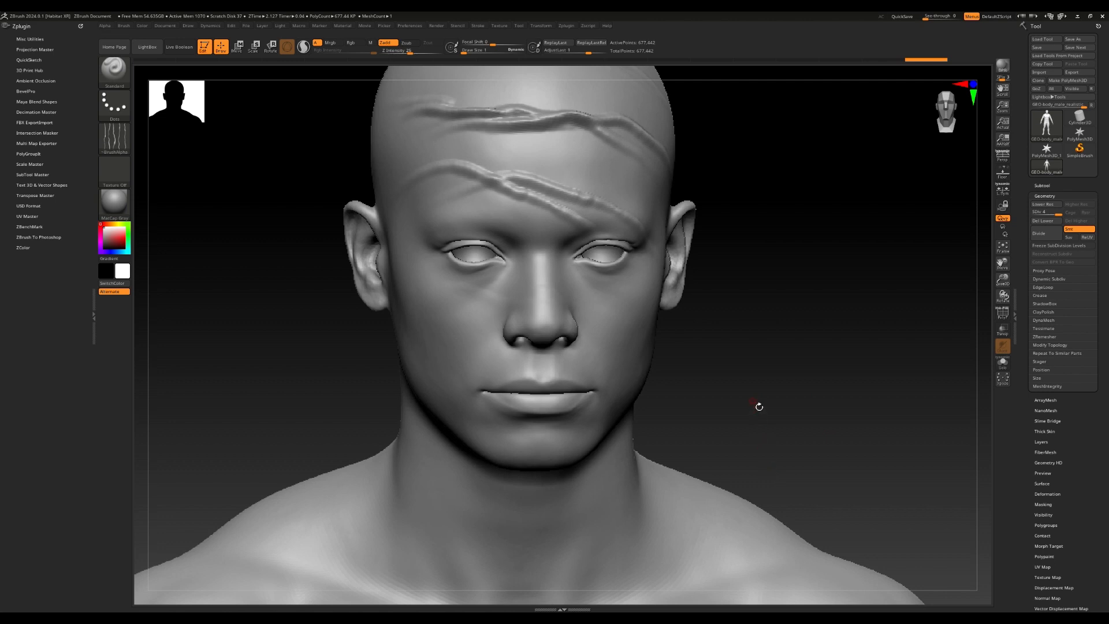
pyautogui.moveTo(761, 397)
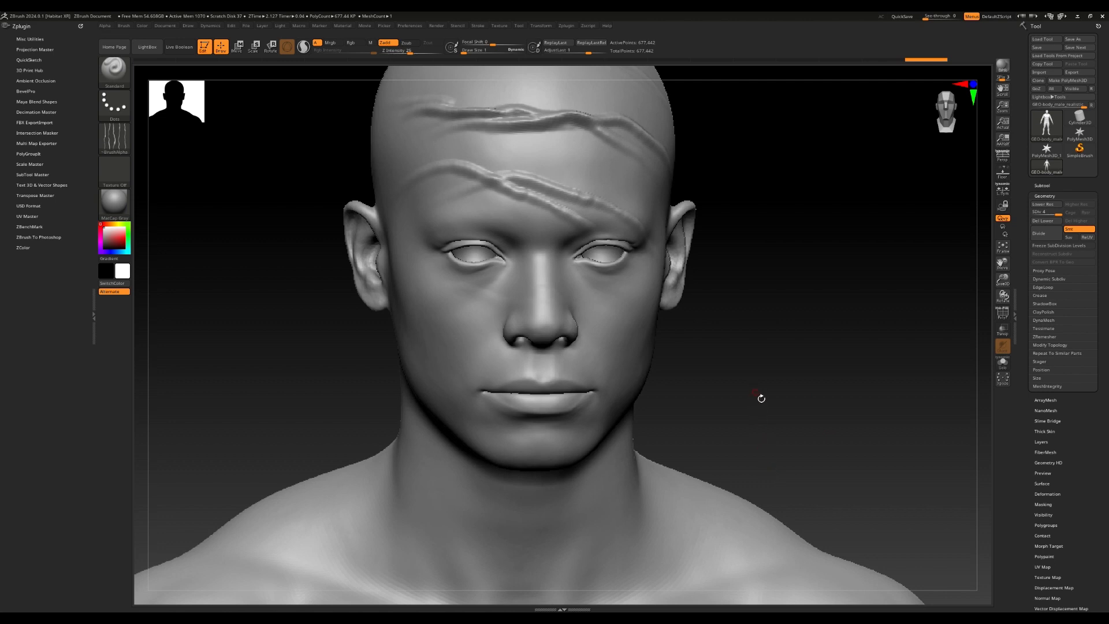
# - Expand the Subtool list showing the sculpted body mesh as the only subtool
pyautogui.moveTo(762, 398); pyautogui.dragTo(379, 286)
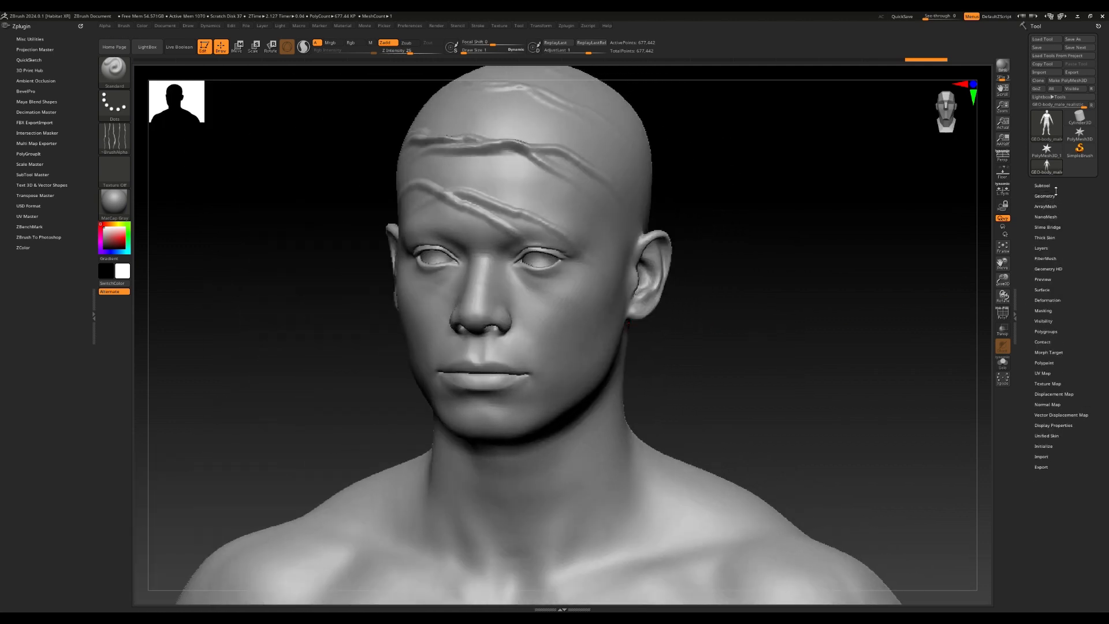
pyautogui.click(1043, 186)
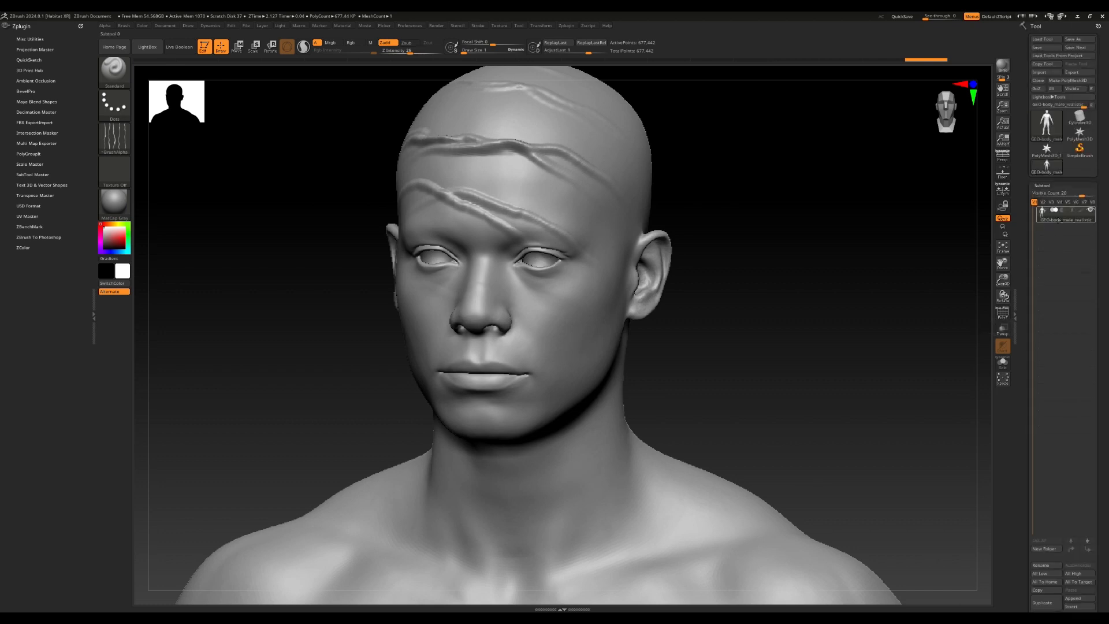